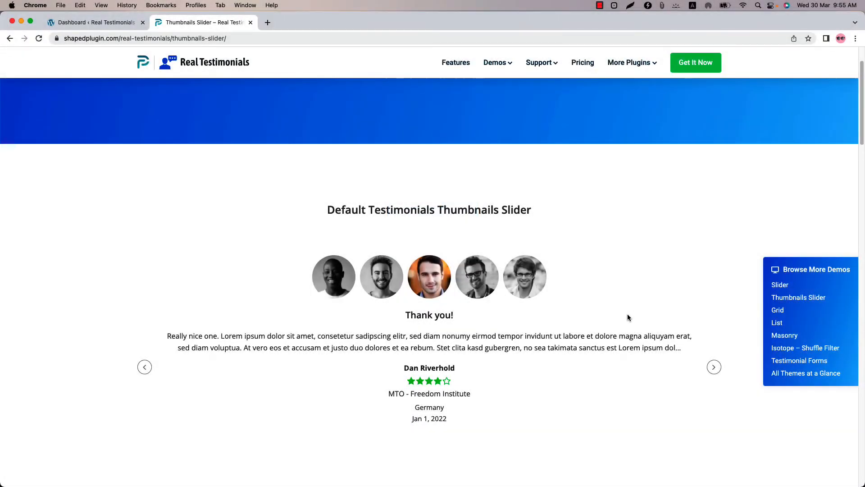
Step: Cycle the demo thumbnail slider to another reviewer, then return to the WordPress dashboard
{"action": "left_click", "coordinate": [713, 367]}
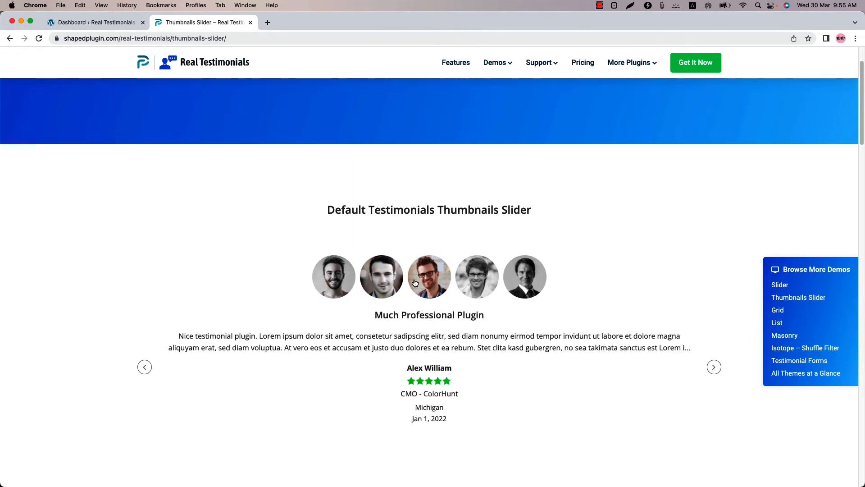
{"action": "left_click", "coordinate": [95, 22]}
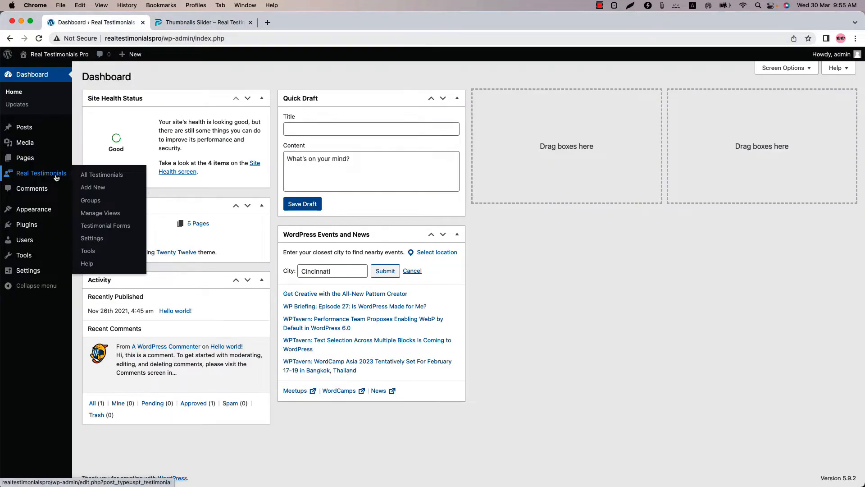
Step: Add a new Real Testimonials view titled 'What Our Customer Saying'
{"action": "left_click", "coordinate": [100, 212]}
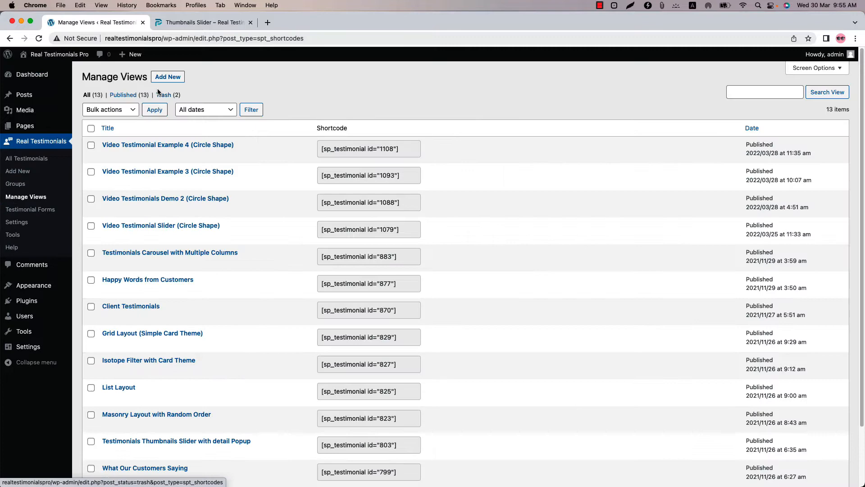
{"action": "left_click", "coordinate": [167, 76]}
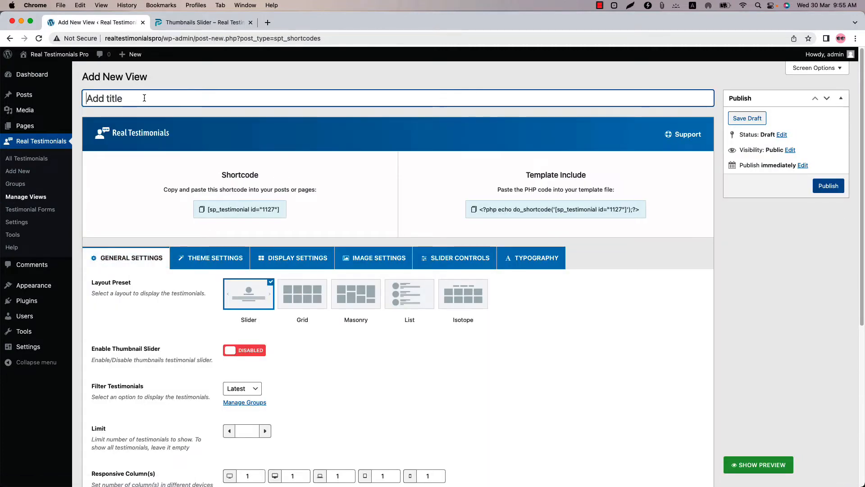
{"action": "type", "text": "What Our Customer Saying"}
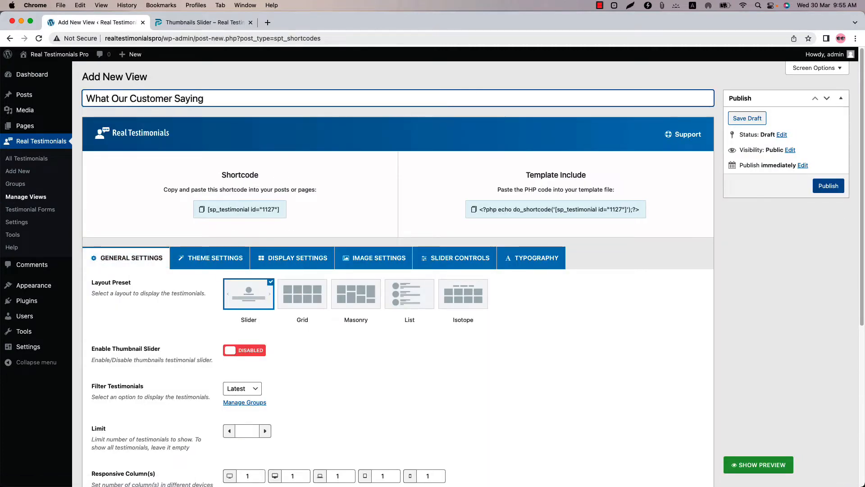
{"action": "mouse_move", "coordinate": [534, 260]}
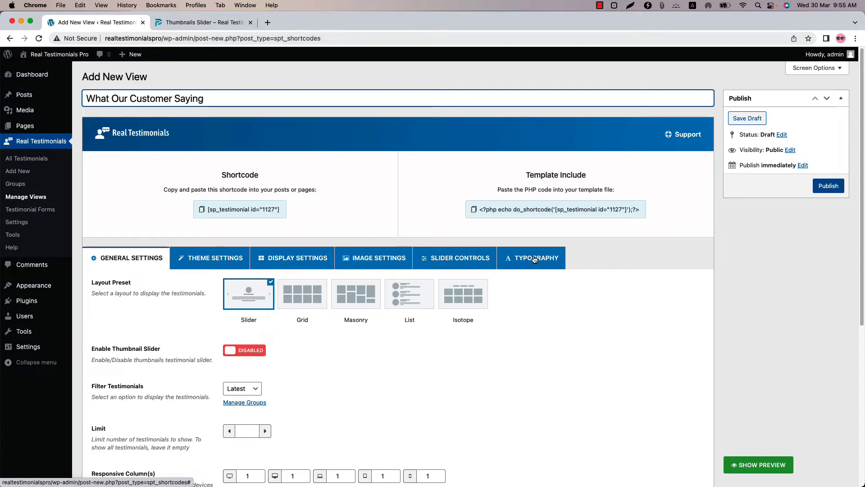
{"action": "mouse_move", "coordinate": [138, 265]}
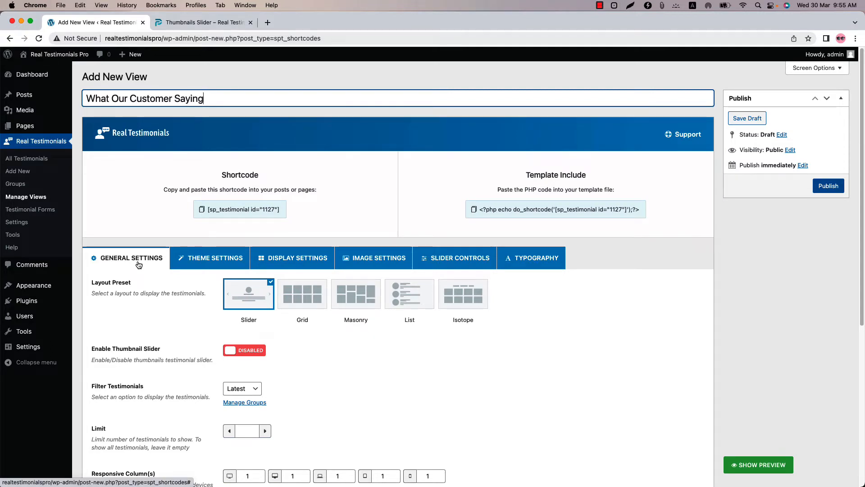
{"action": "mouse_move", "coordinate": [148, 337]}
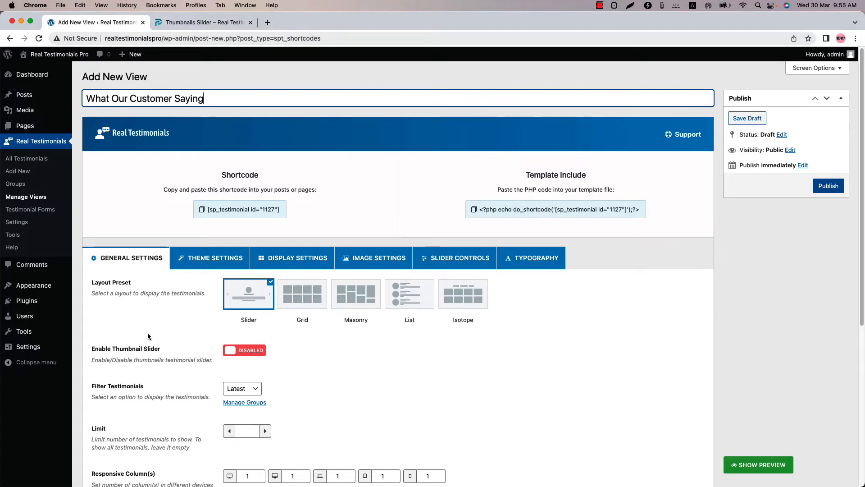
Step: Enable the thumbnail slider and browse reviewers in the live preview
{"action": "left_click", "coordinate": [243, 350]}
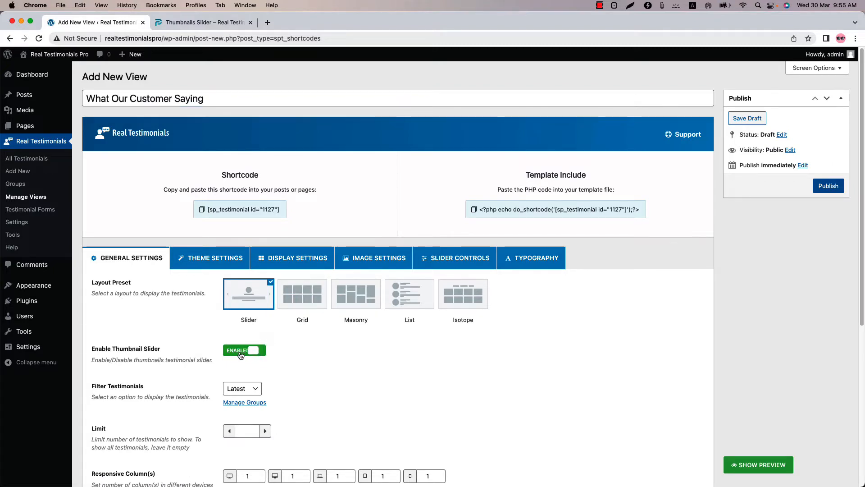
{"action": "left_click", "coordinate": [758, 464]}
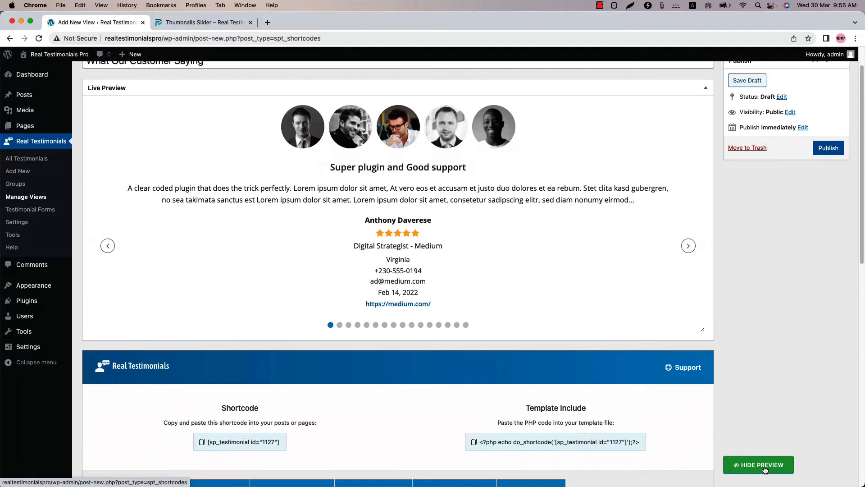
{"action": "scroll", "scroll_direction": "up", "scroll_amount": 3}
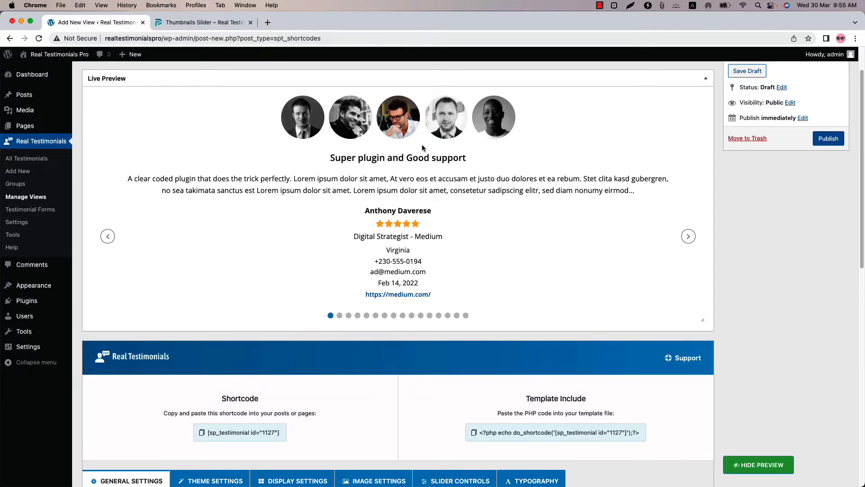
{"action": "left_click", "coordinate": [688, 236]}
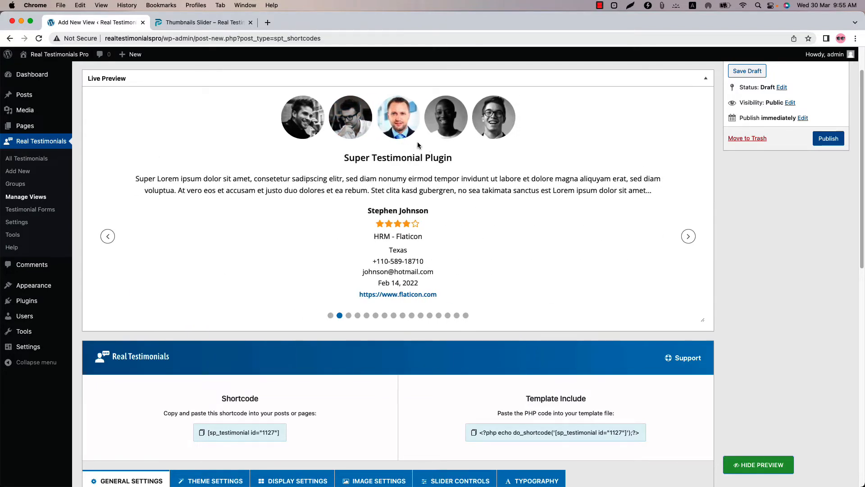
{"action": "mouse_move", "coordinate": [394, 184]}
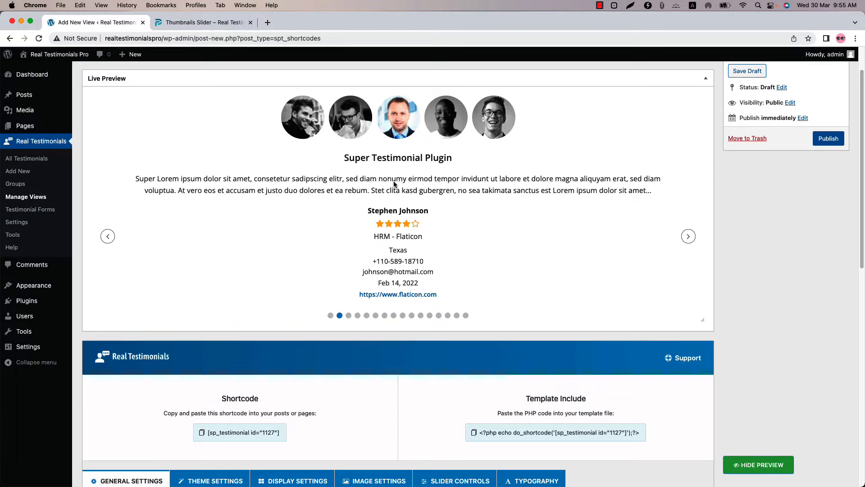
{"action": "left_click", "coordinate": [689, 236]}
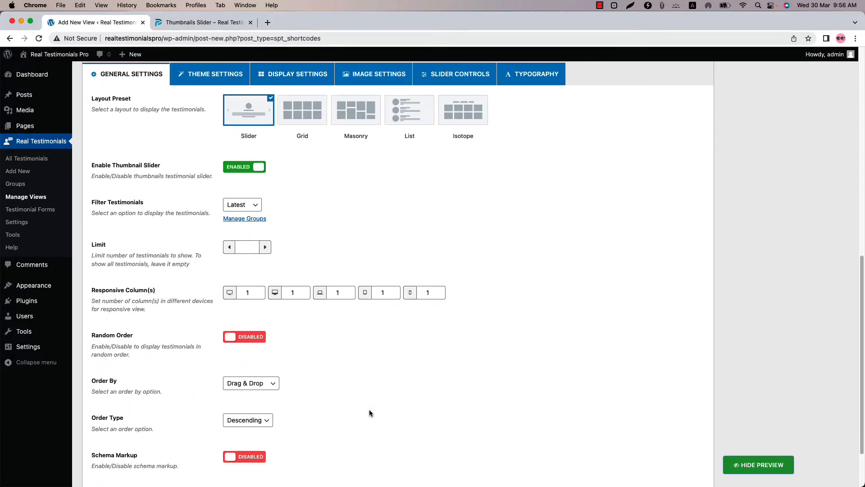
Step: Style reviewer images with a 1px solid blue border and 3px padding, then refresh the preview
{"action": "left_click", "coordinate": [374, 74]}
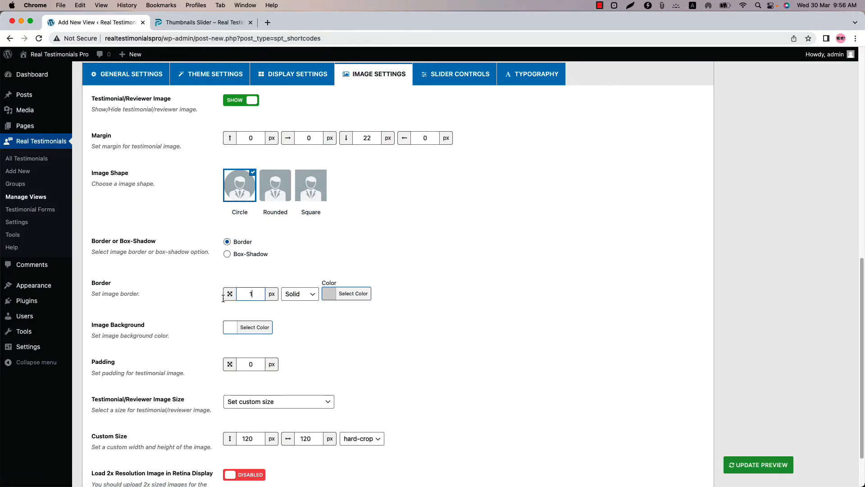
{"action": "left_click", "coordinate": [353, 293]}
{"action": "type", "text": "3"}
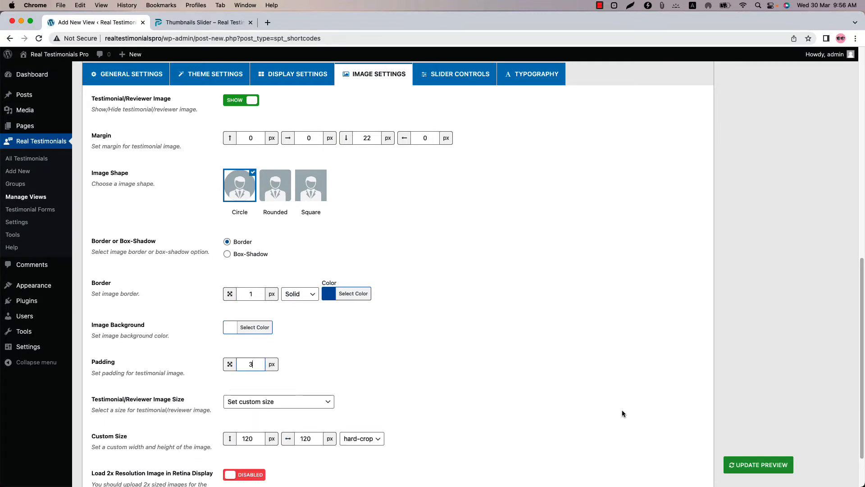
{"action": "left_click", "coordinate": [758, 465]}
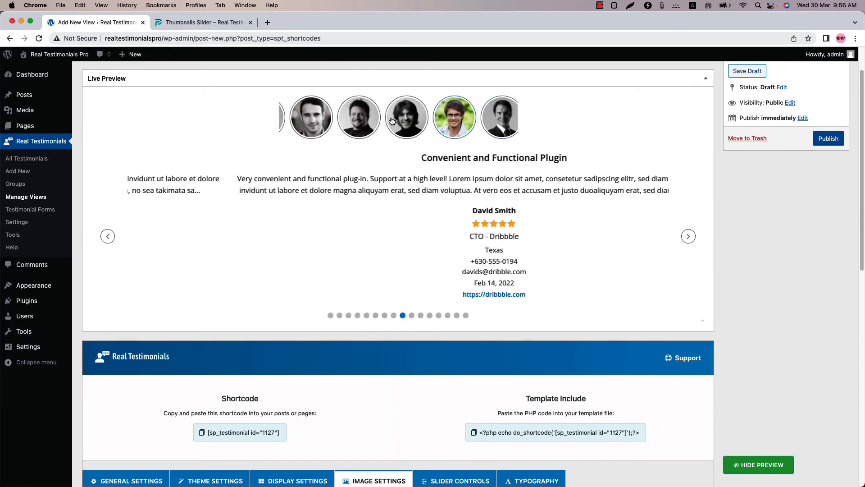
Step: Check another reviewer in the preview, then publish the 'What Our Customer Saying' view
{"action": "left_click", "coordinate": [688, 236]}
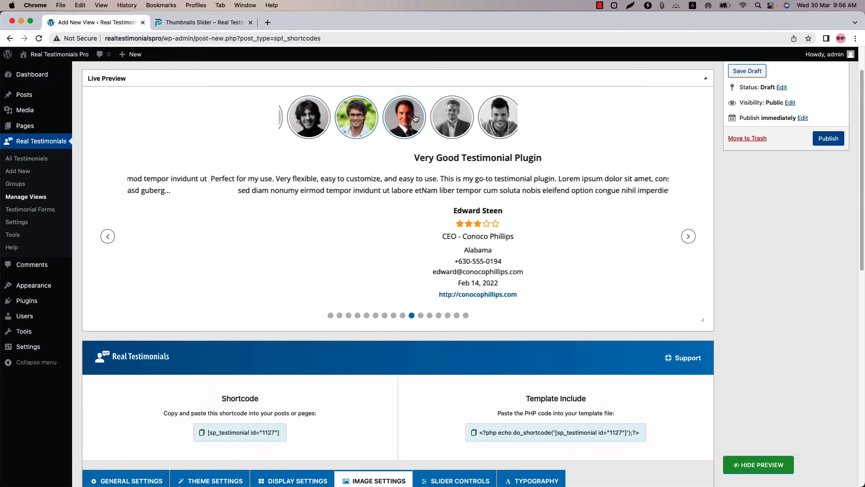
{"action": "left_click", "coordinate": [828, 138]}
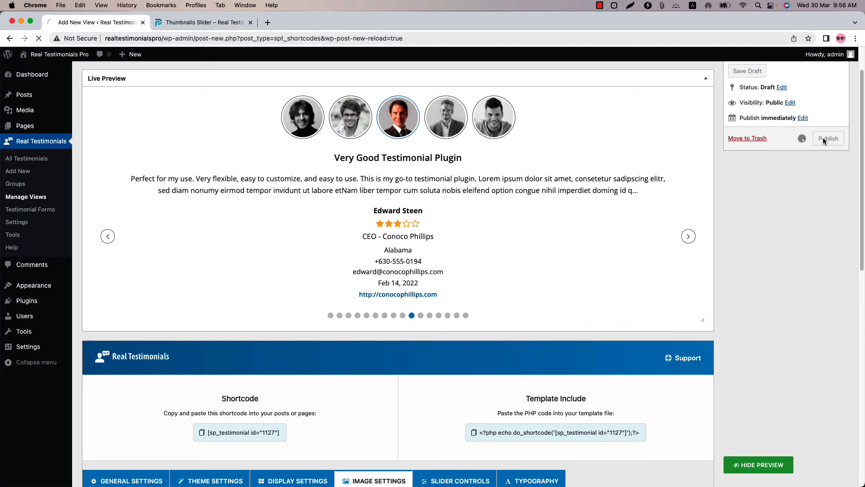
{"action": "left_click", "coordinate": [828, 138]}
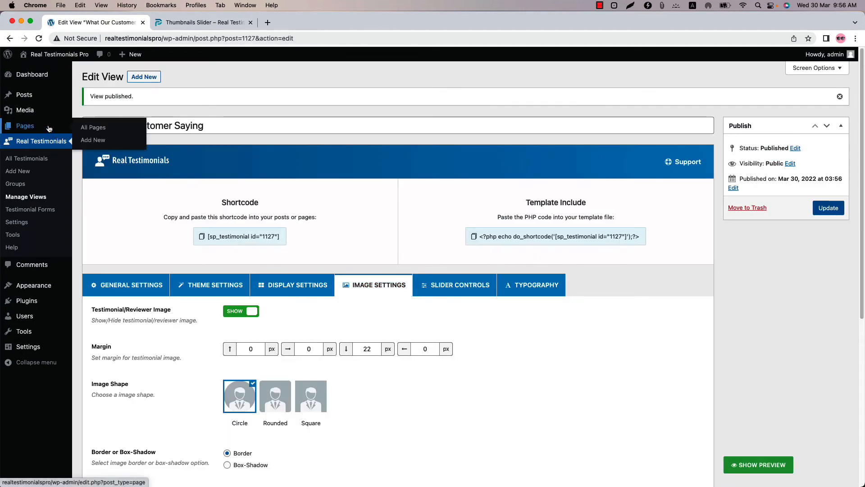
Step: Create and publish a page embedding the 'What Our Customer Saying' testimonial slider
{"action": "left_click", "coordinate": [93, 140]}
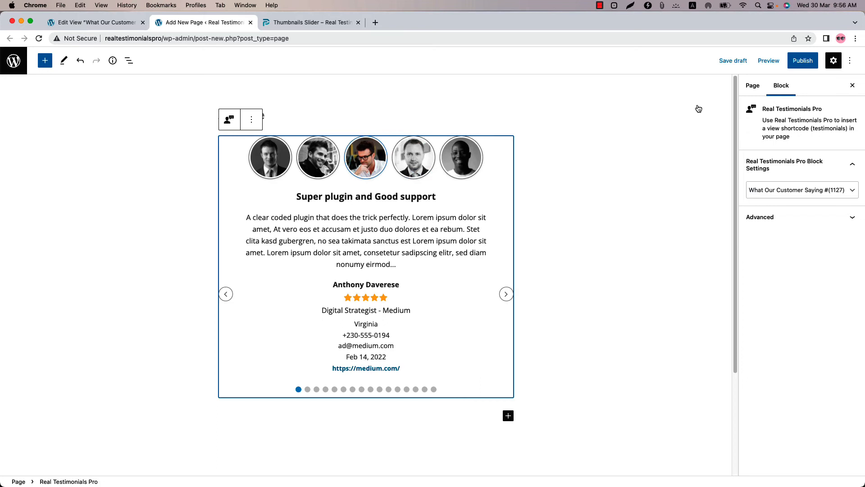
{"action": "left_click", "coordinate": [802, 60]}
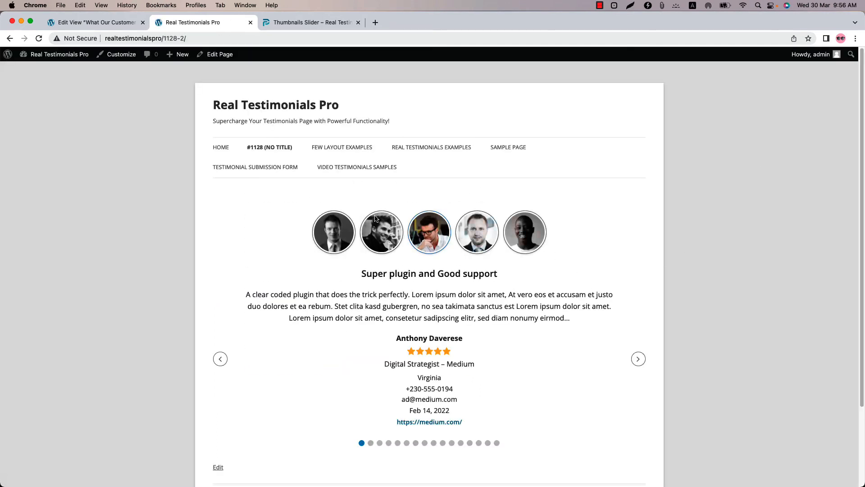
{"action": "left_click", "coordinate": [638, 359]}
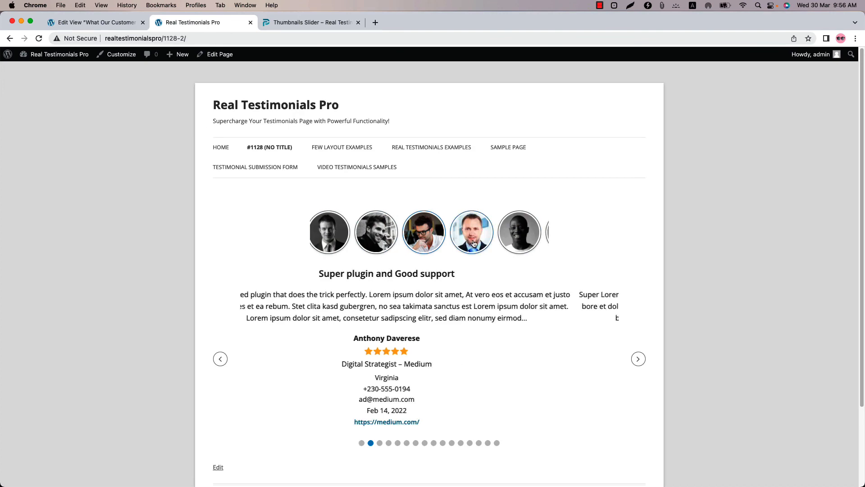
{"action": "left_click", "coordinate": [639, 358]}
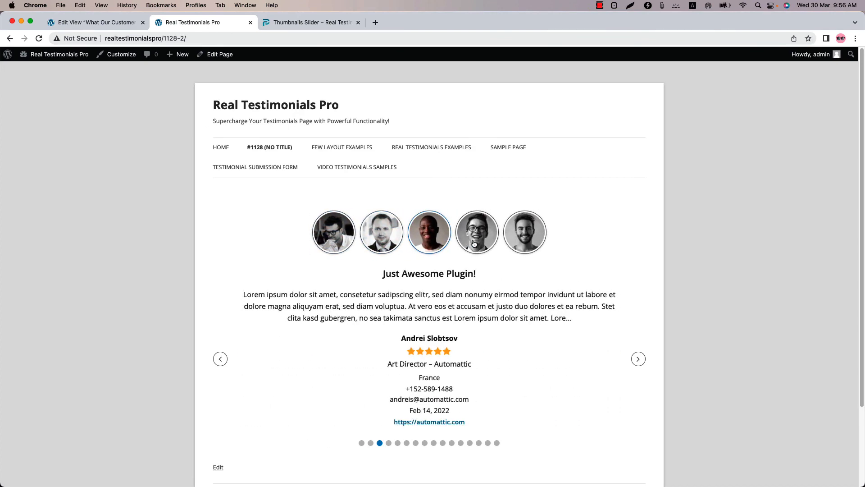
{"action": "left_click", "coordinate": [639, 358]}
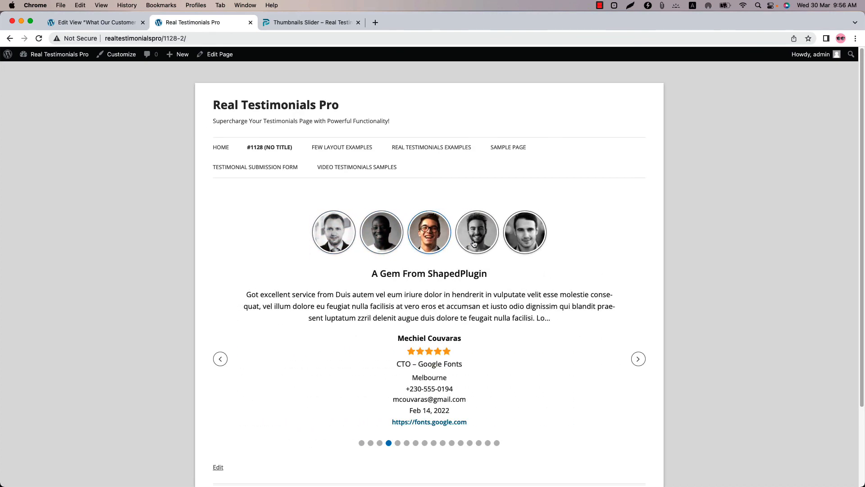
{"action": "left_click", "coordinate": [639, 358]}
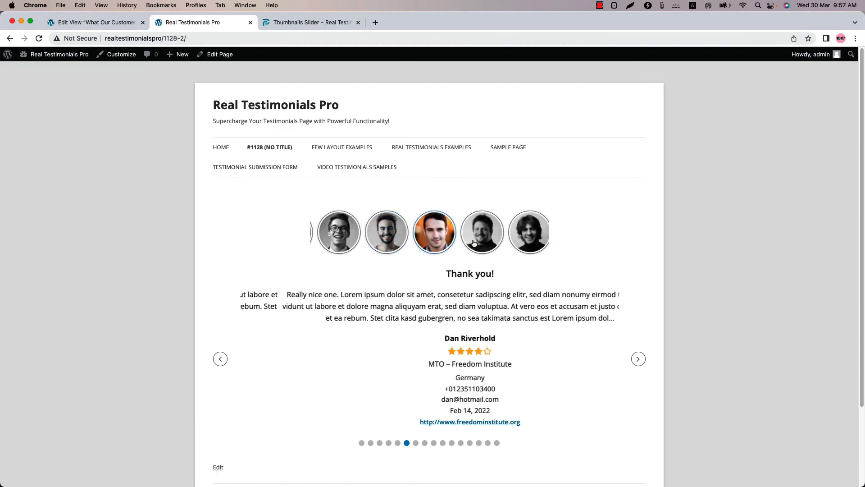